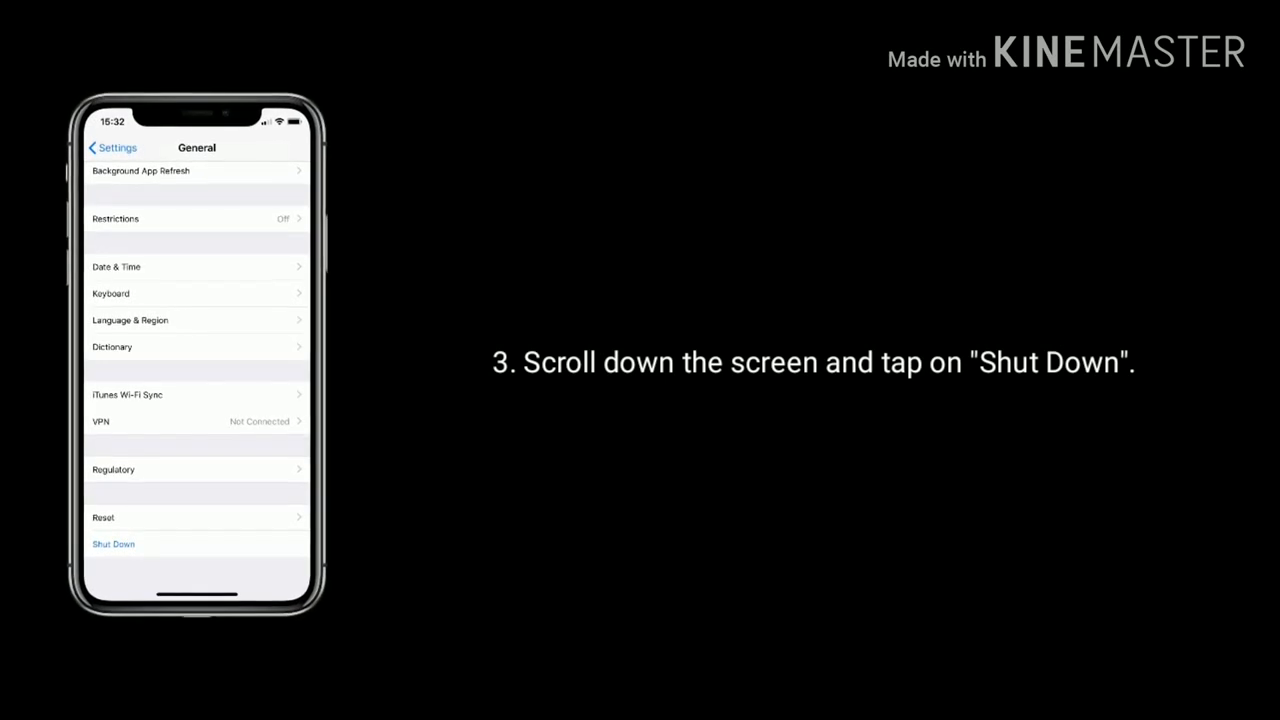
Bring up the Reset page listing Reset All Settings and Erase All Content.
left_click(112, 544)
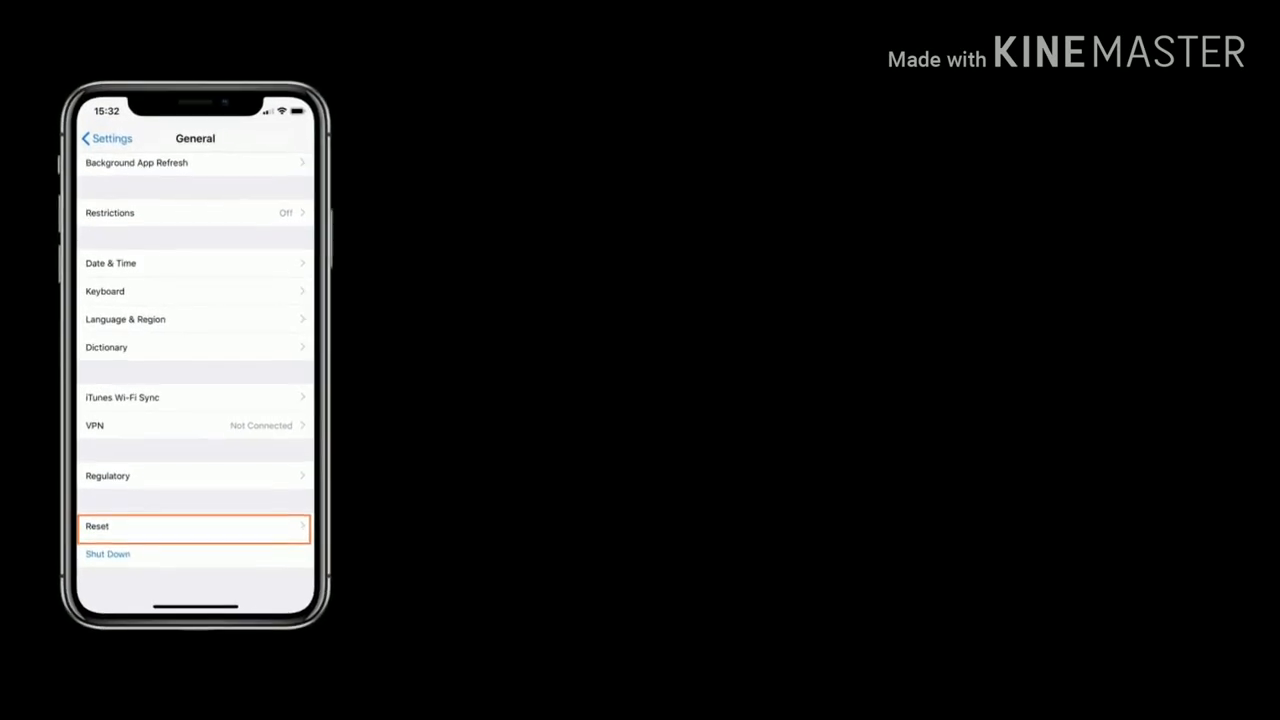
left_click(196, 526)
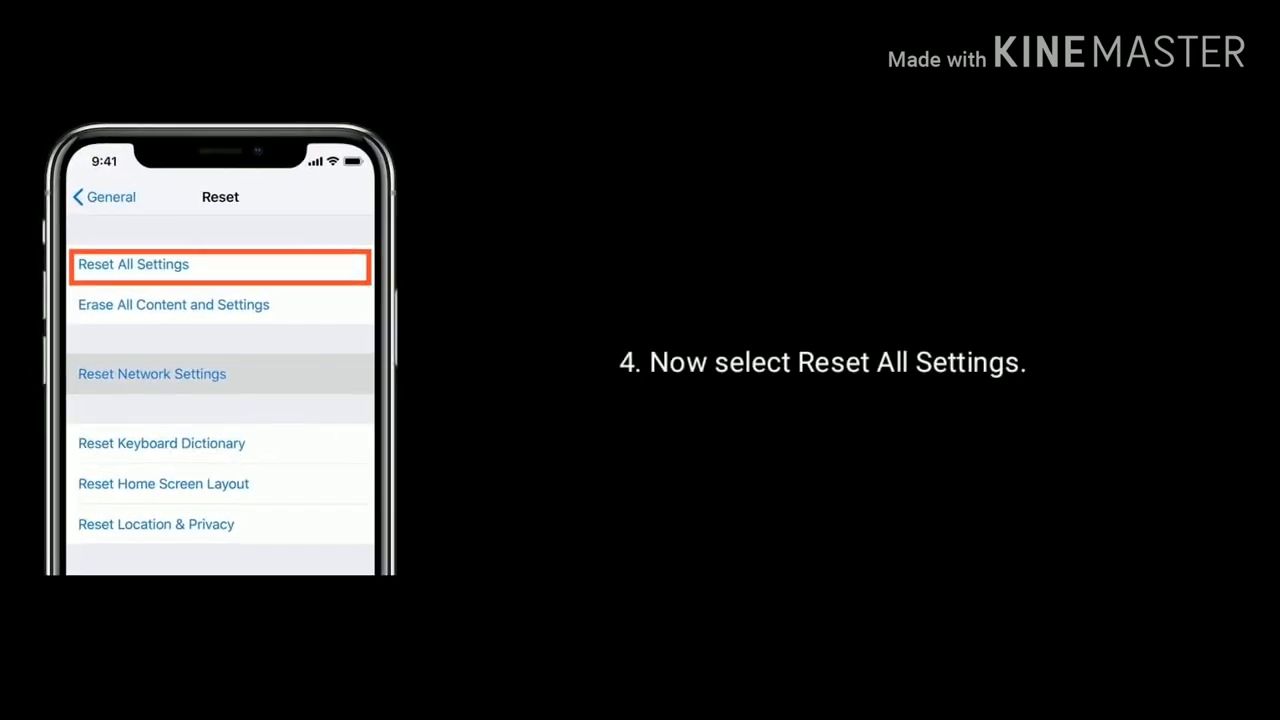